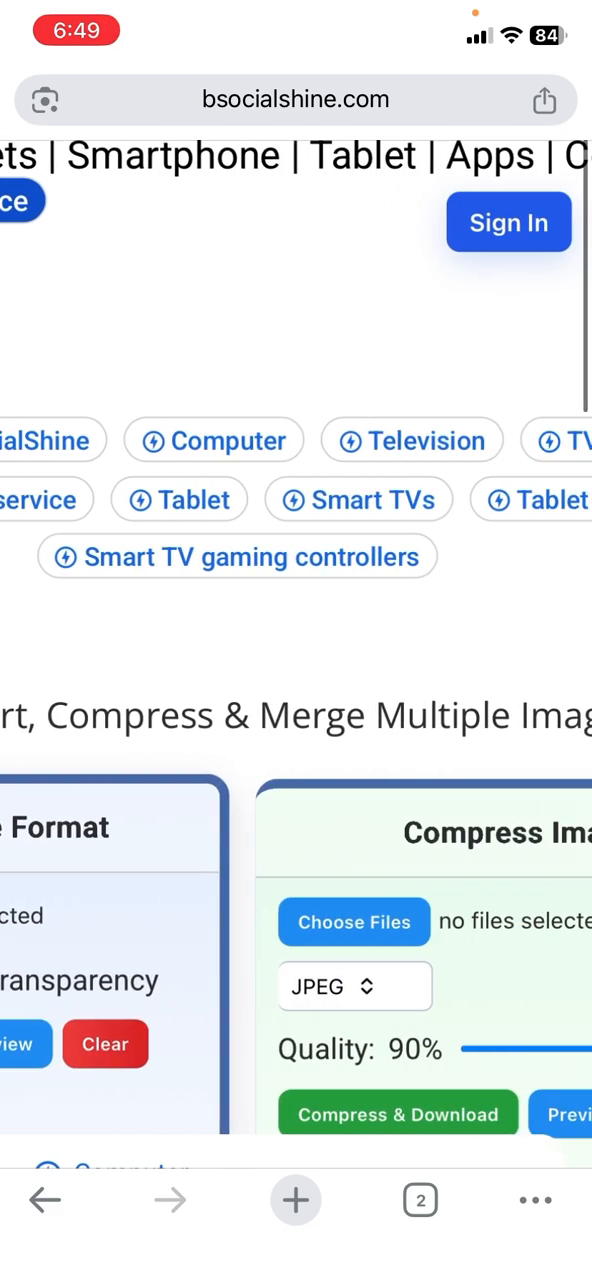
# Scroll the ImagePilot page down until the Convert Image Format card is visible
pyautogui.scroll(-3)
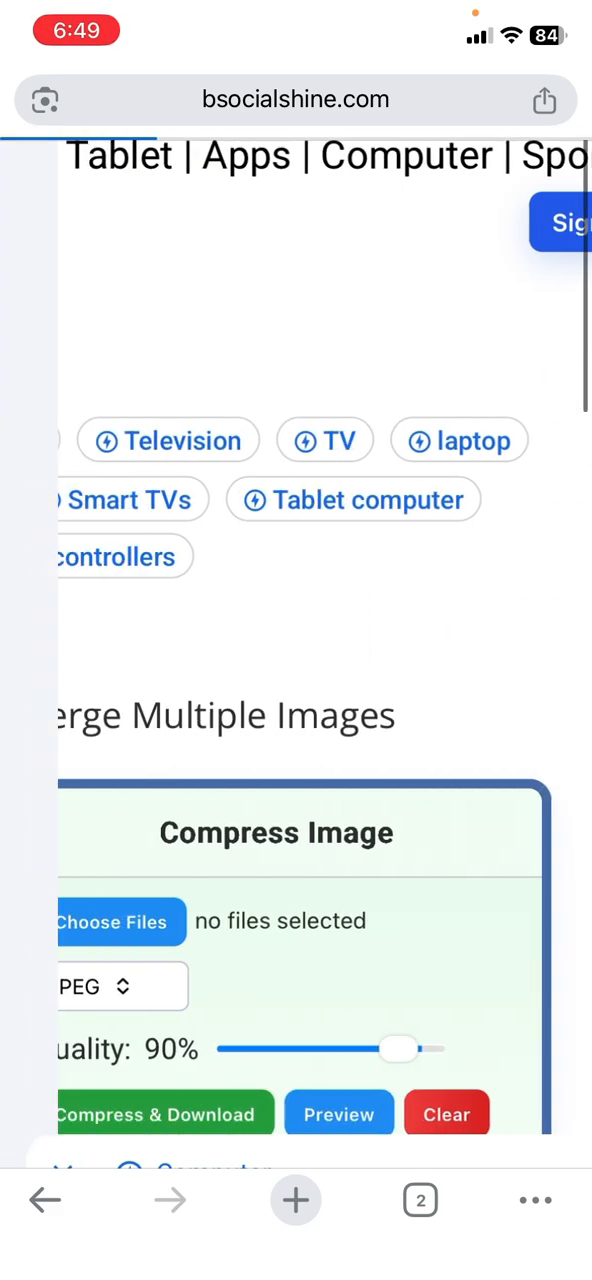
pyautogui.scroll(-3)
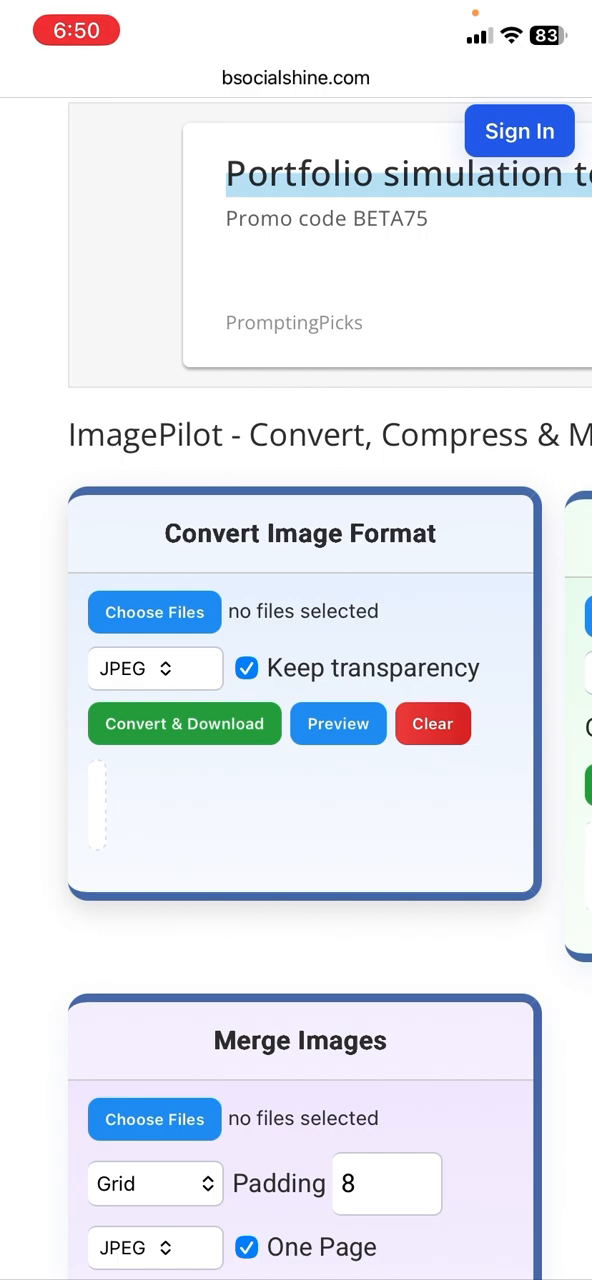
# Use Choose Files to reach the photo library, cancel it, and reopen the source menu
pyautogui.click(154, 611)
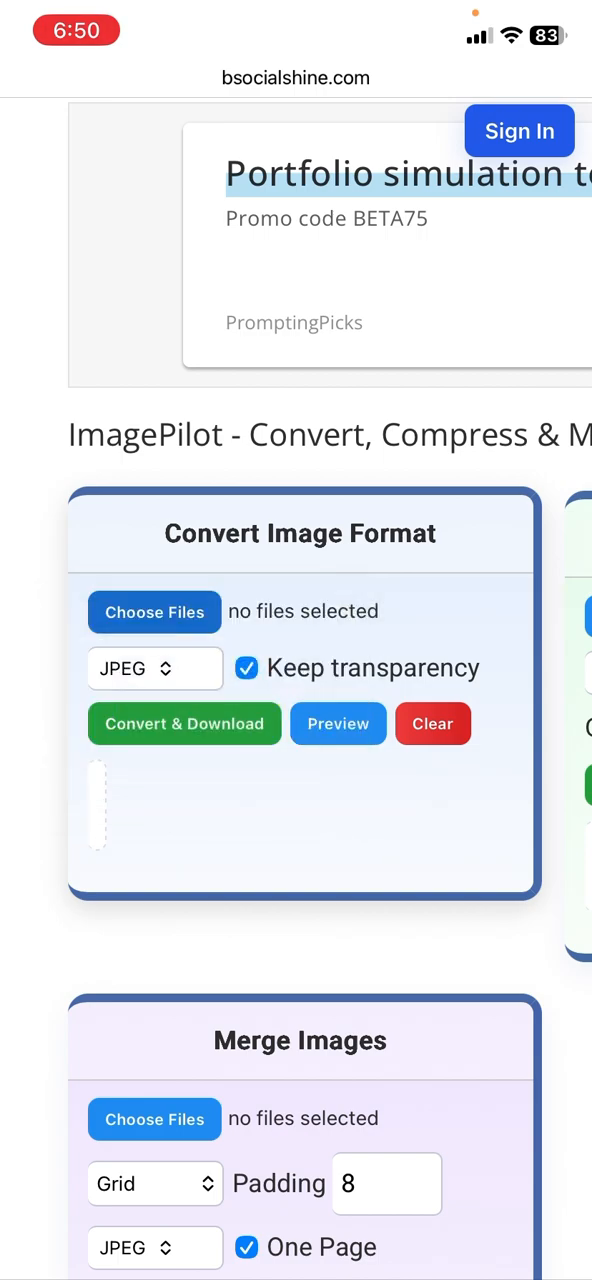
pyautogui.click(154, 611)
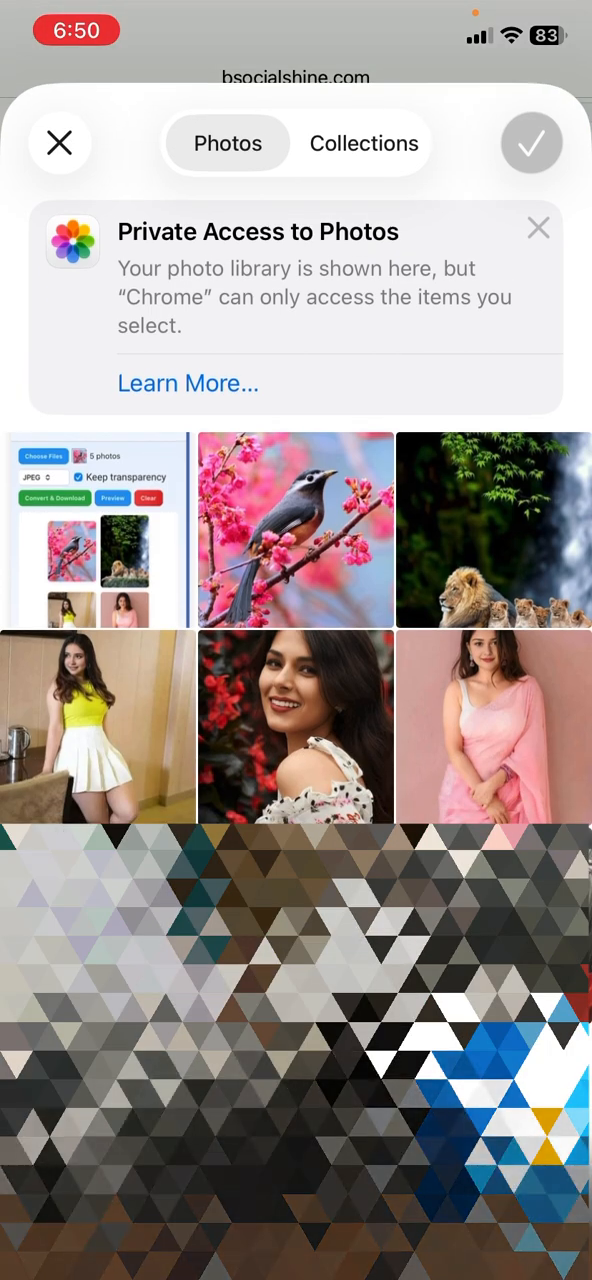
pyautogui.click(295, 530)
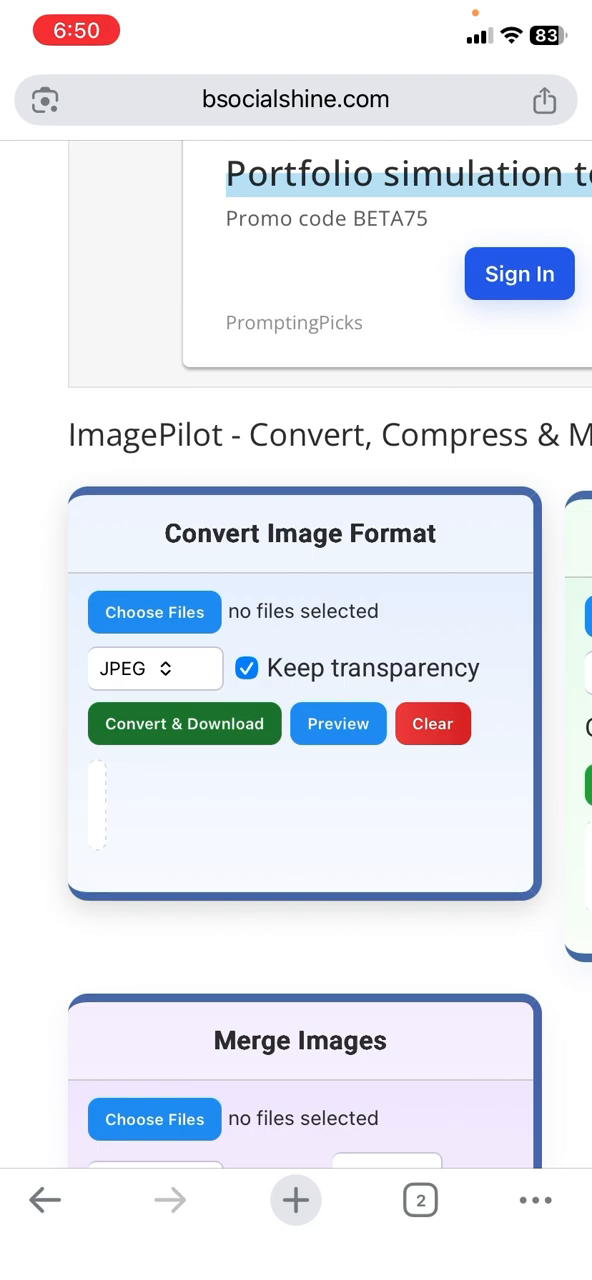
pyautogui.click(154, 611)
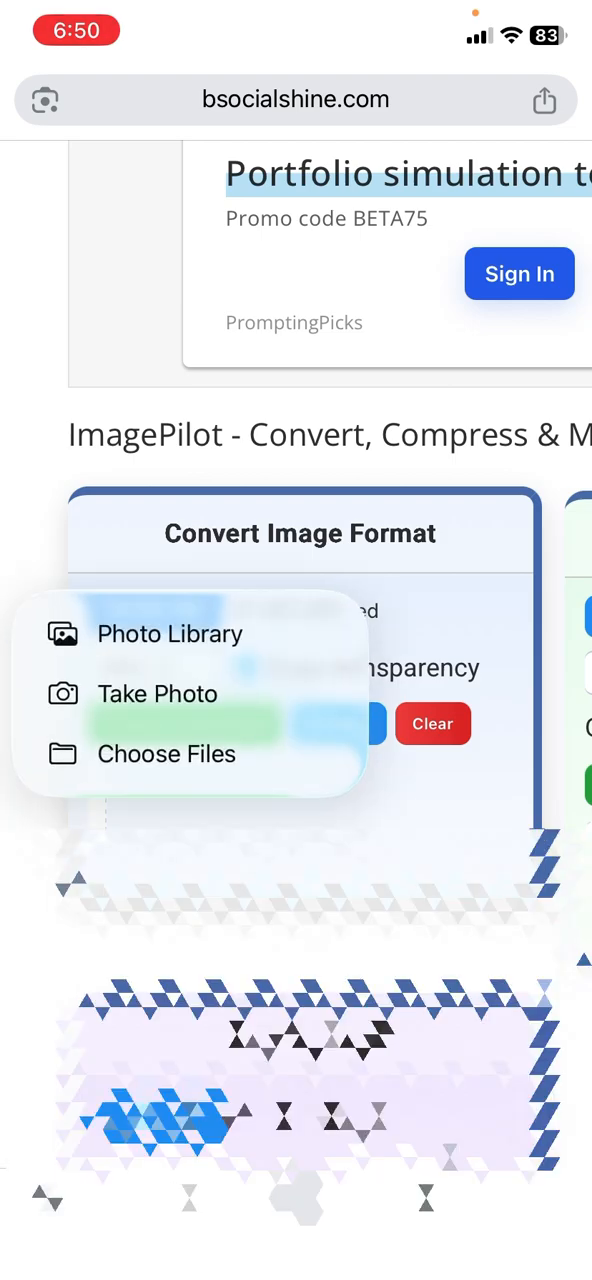
# Select four photos from the Photo Library and convert them to JPEG, downloading the 41 KB result
pyautogui.click(170, 633)
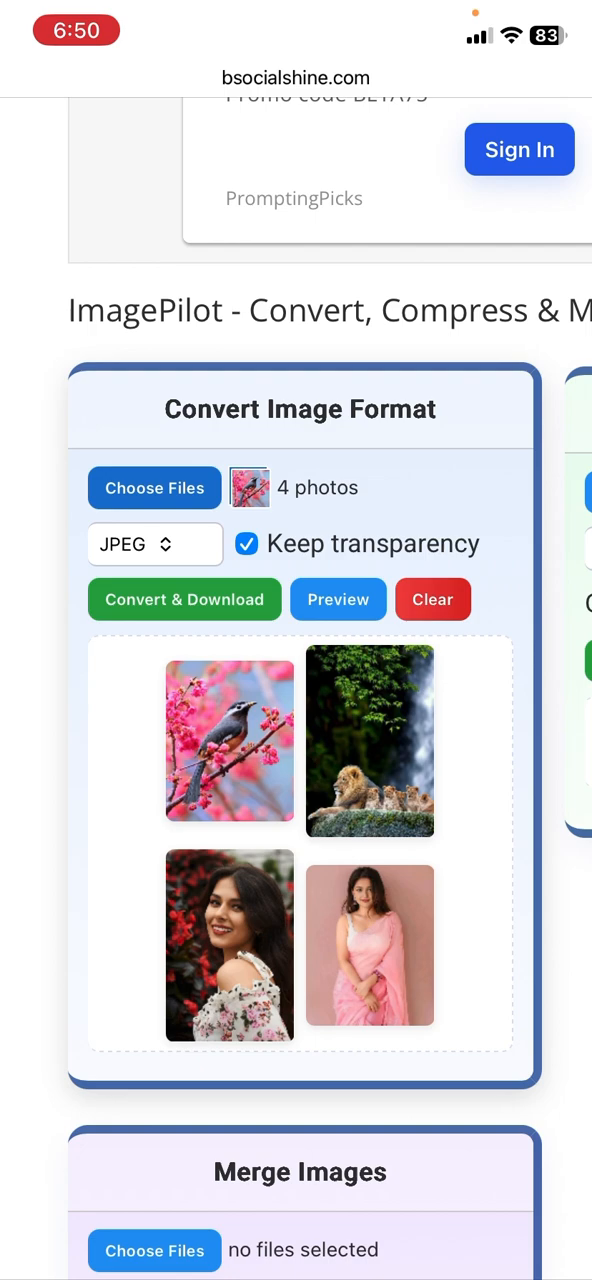
pyautogui.click(154, 544)
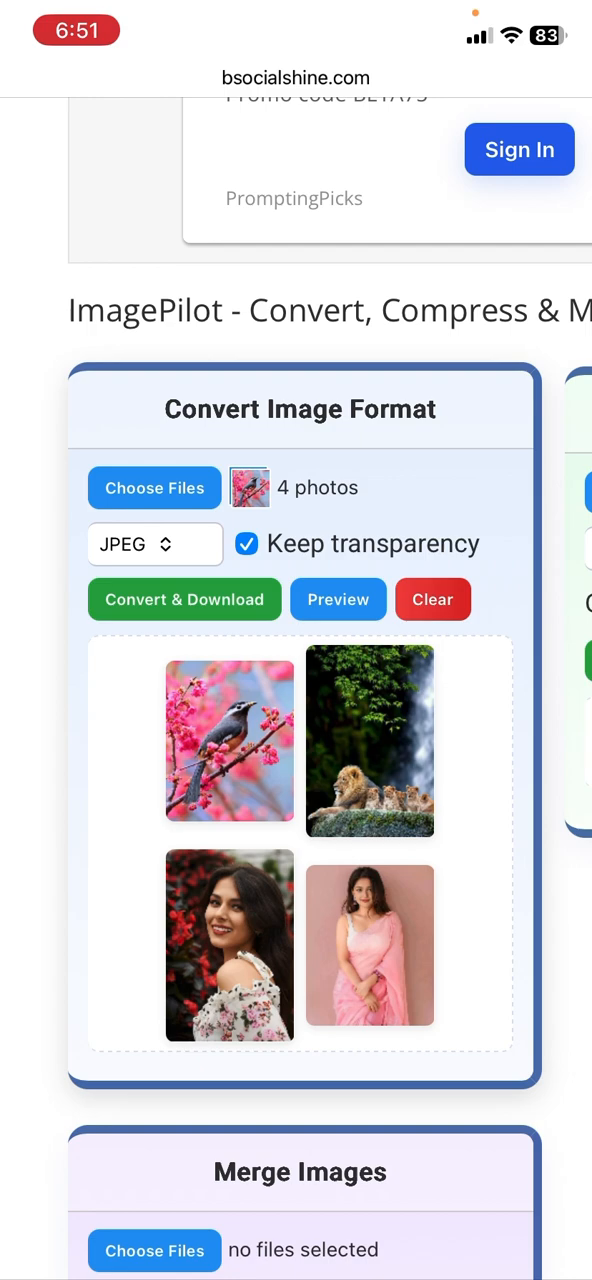
pyautogui.click(184, 599)
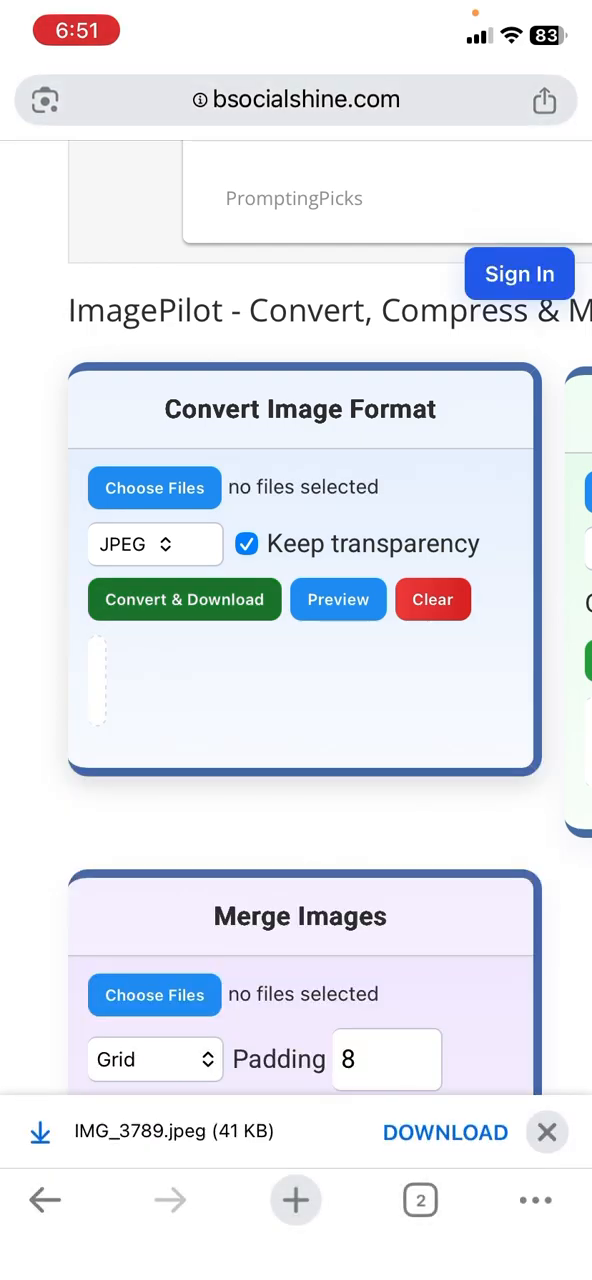